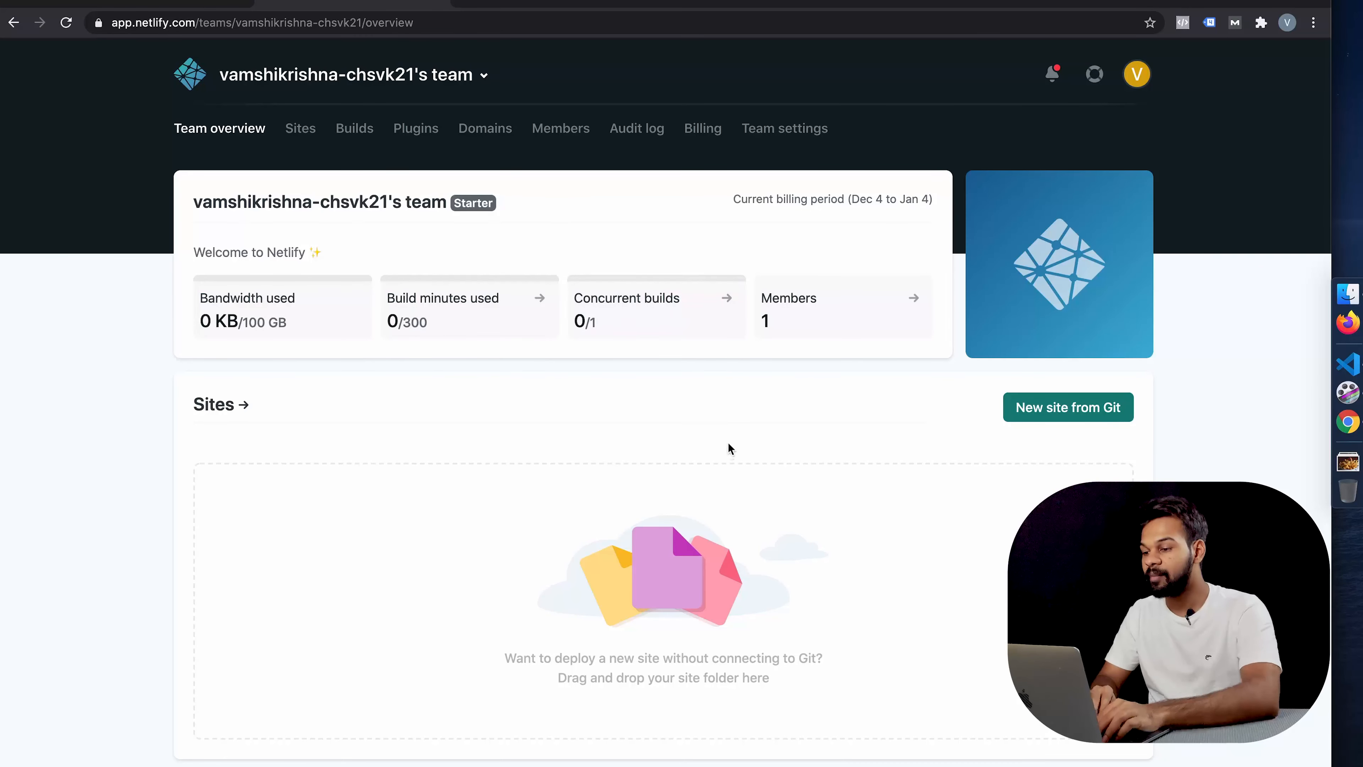
- Drop the site folder into Netlify, get it published as wonderful-liskov-c24f67, and go to its general settings
{"action": "scroll", "scroll_direction": "down", "scroll_amount": 3}
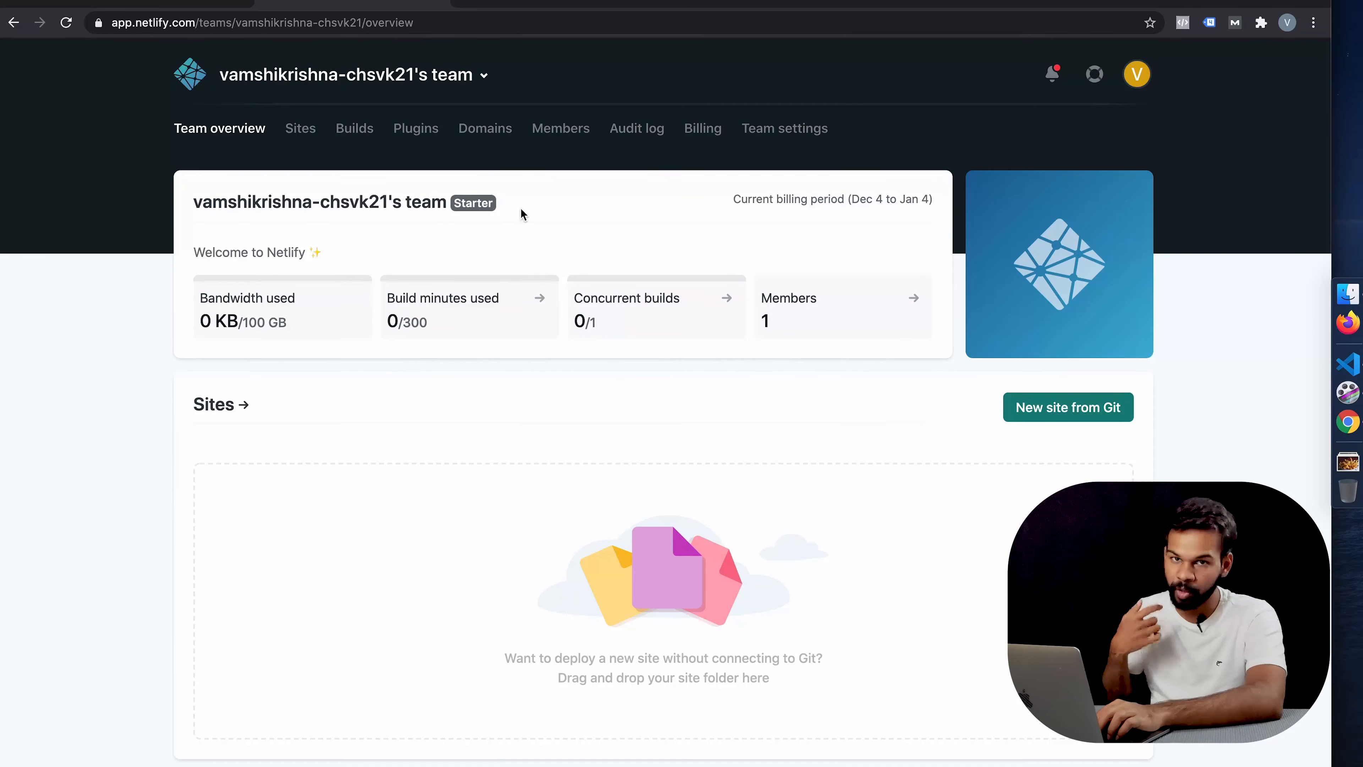
{"action": "key", "text": "Ctrl+Shift+N"}
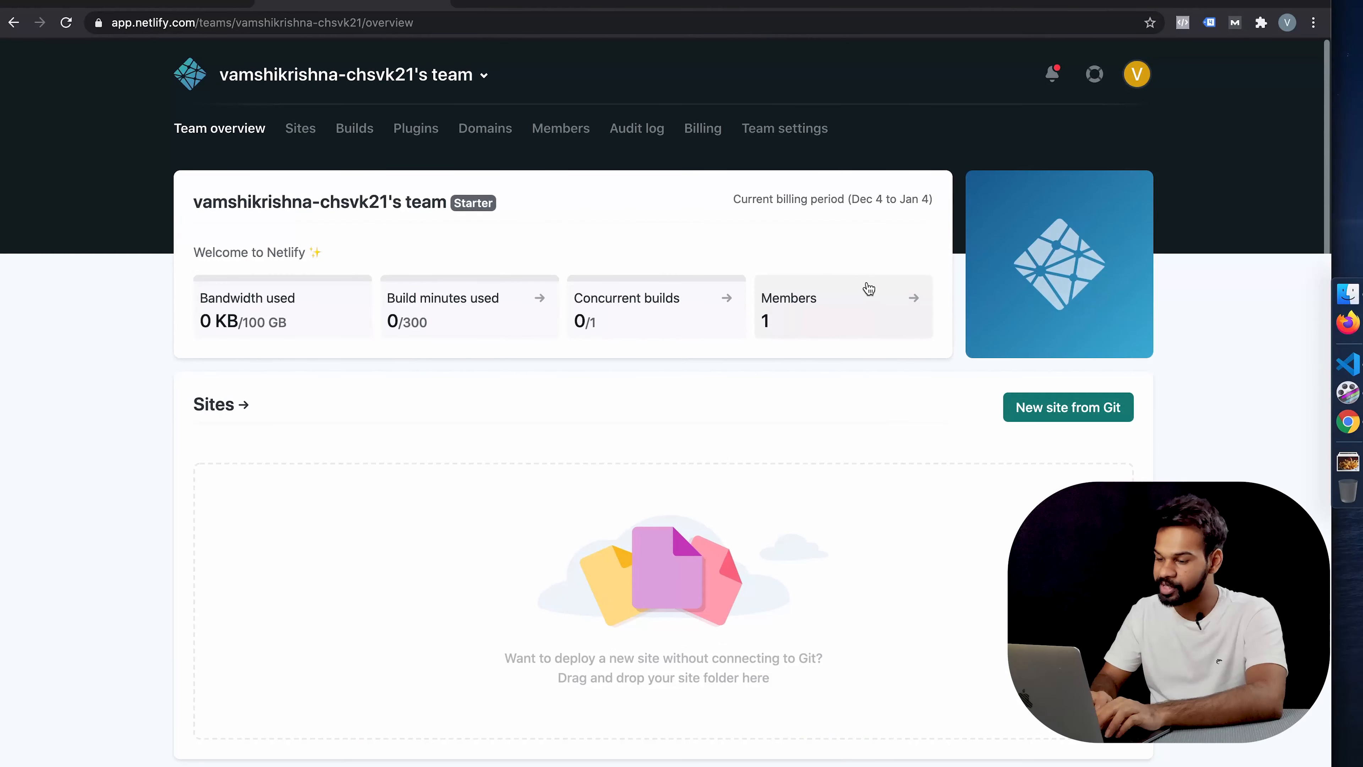
{"action": "scroll", "scroll_direction": "down", "scroll_amount": 3}
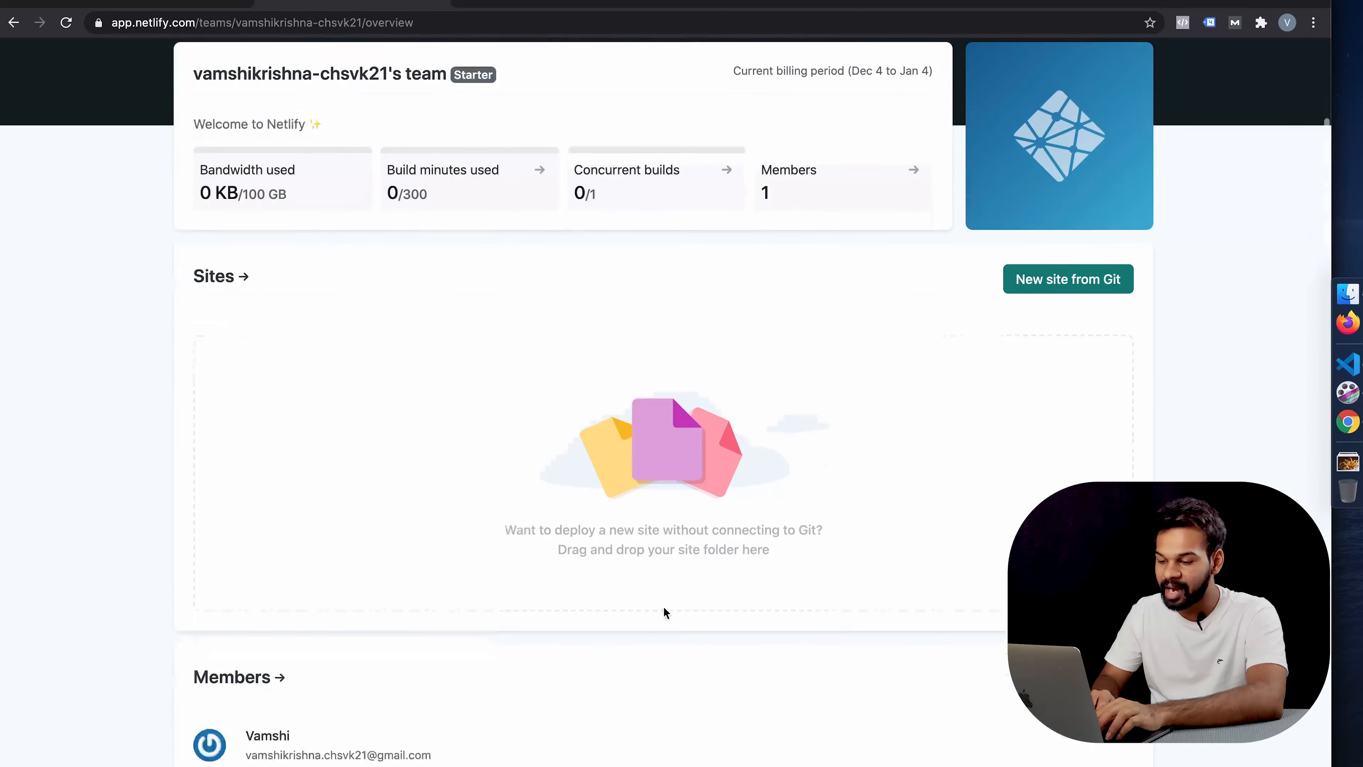
{"action": "scroll", "scroll_direction": "down", "scroll_amount": 3}
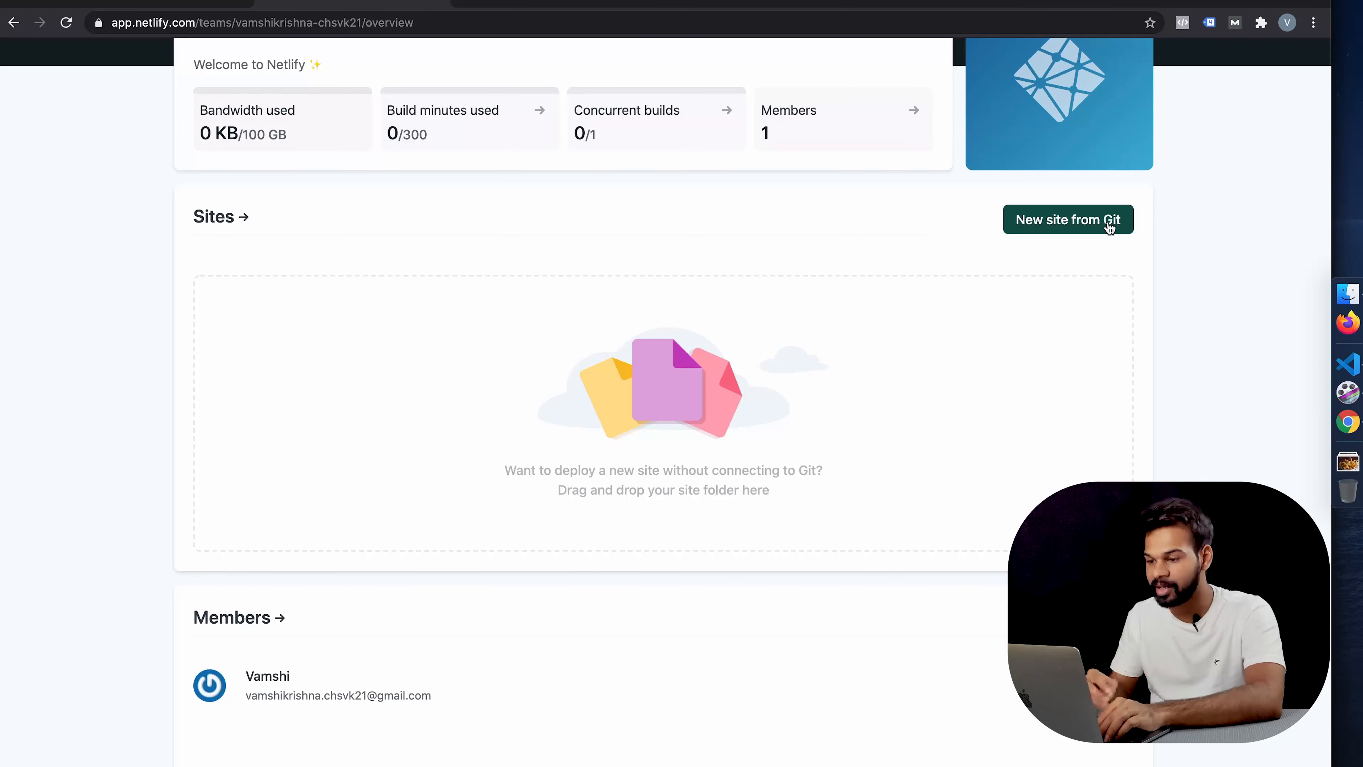
{"action": "mouse_move", "coordinate": [777, 367]}
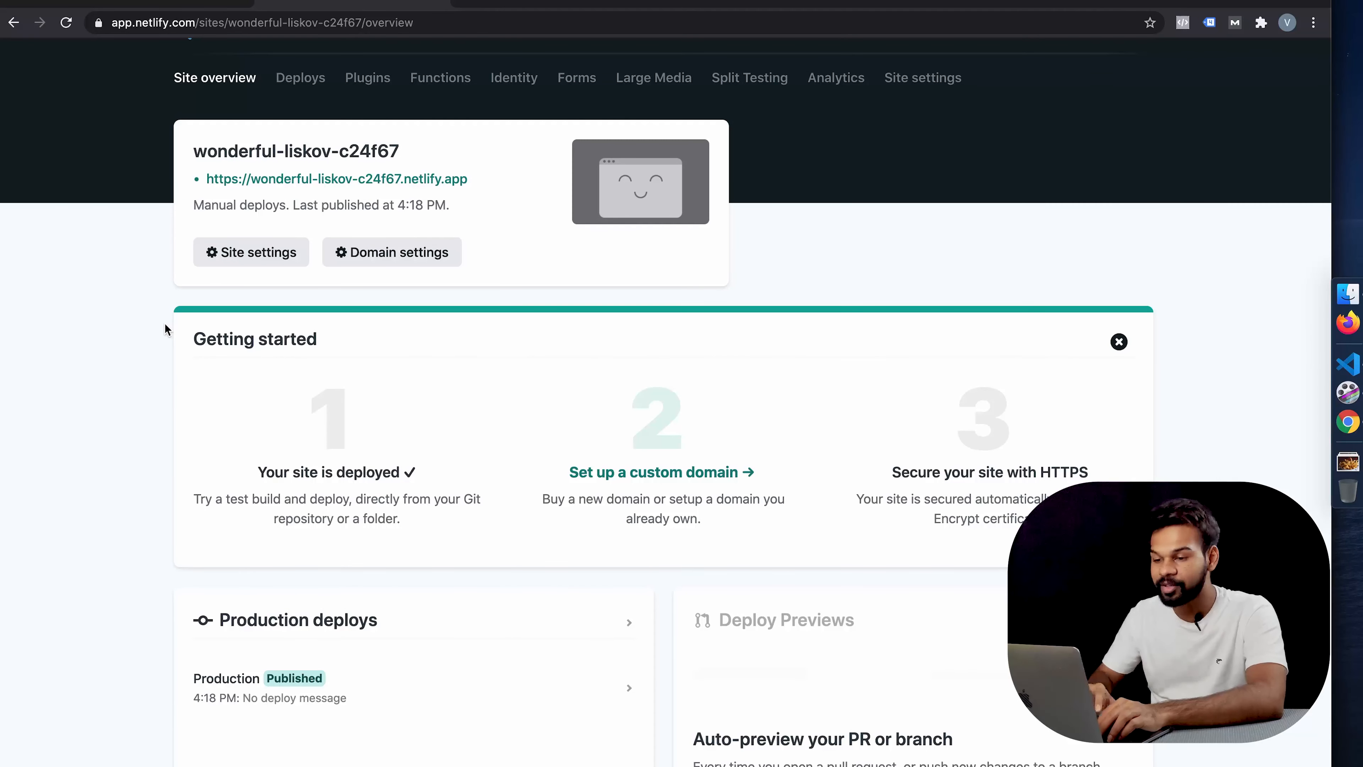
{"action": "left_click", "coordinate": [251, 252]}
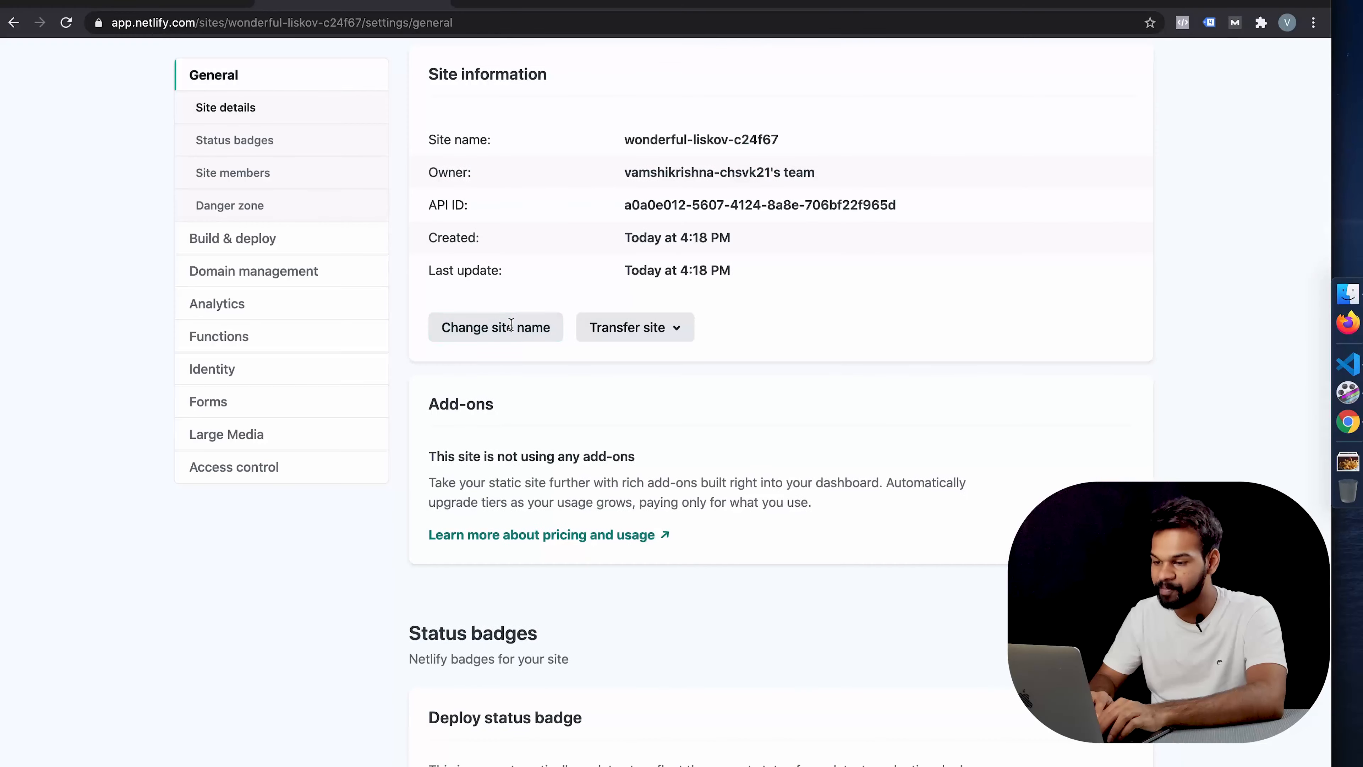
- Change the site name from the auto-generated one to vamshifavtvshows and save it
{"action": "left_click", "coordinate": [495, 326]}
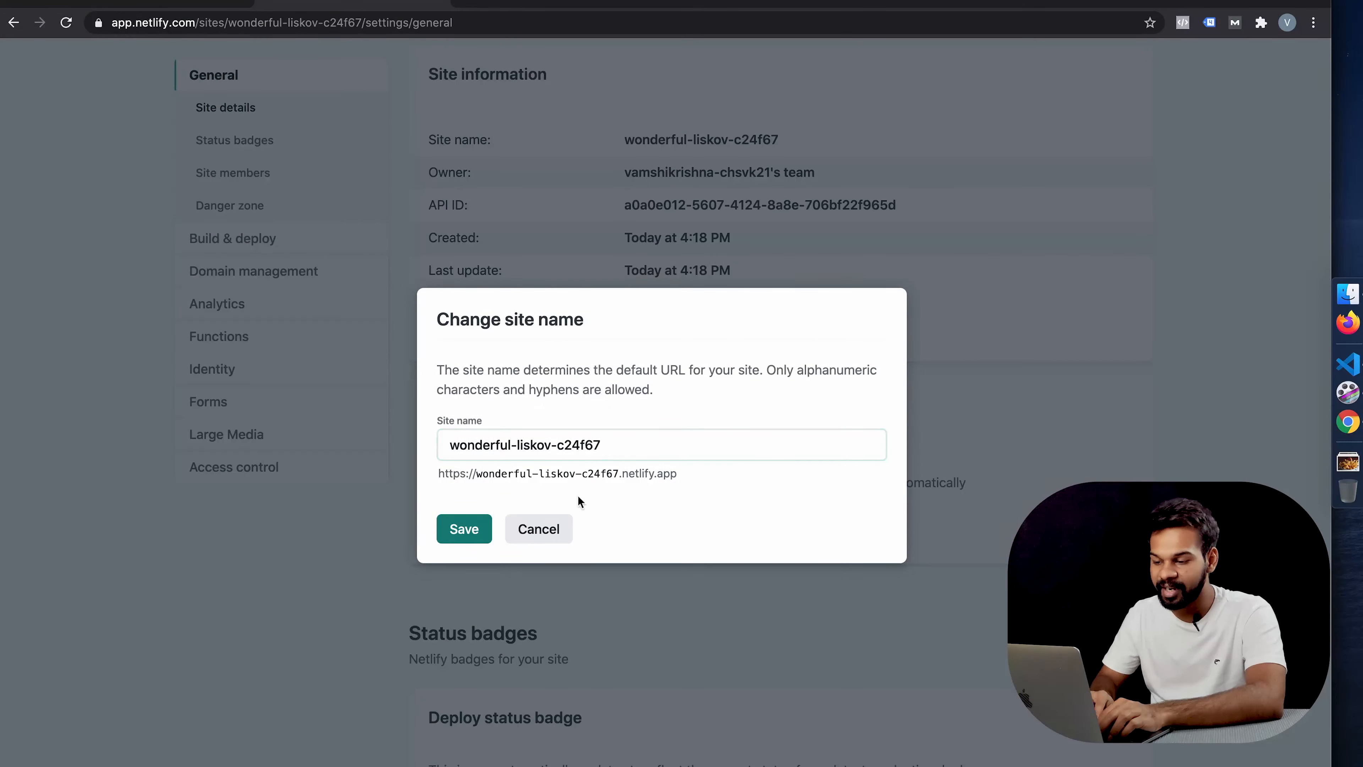
{"action": "left_click", "coordinate": [538, 529]}
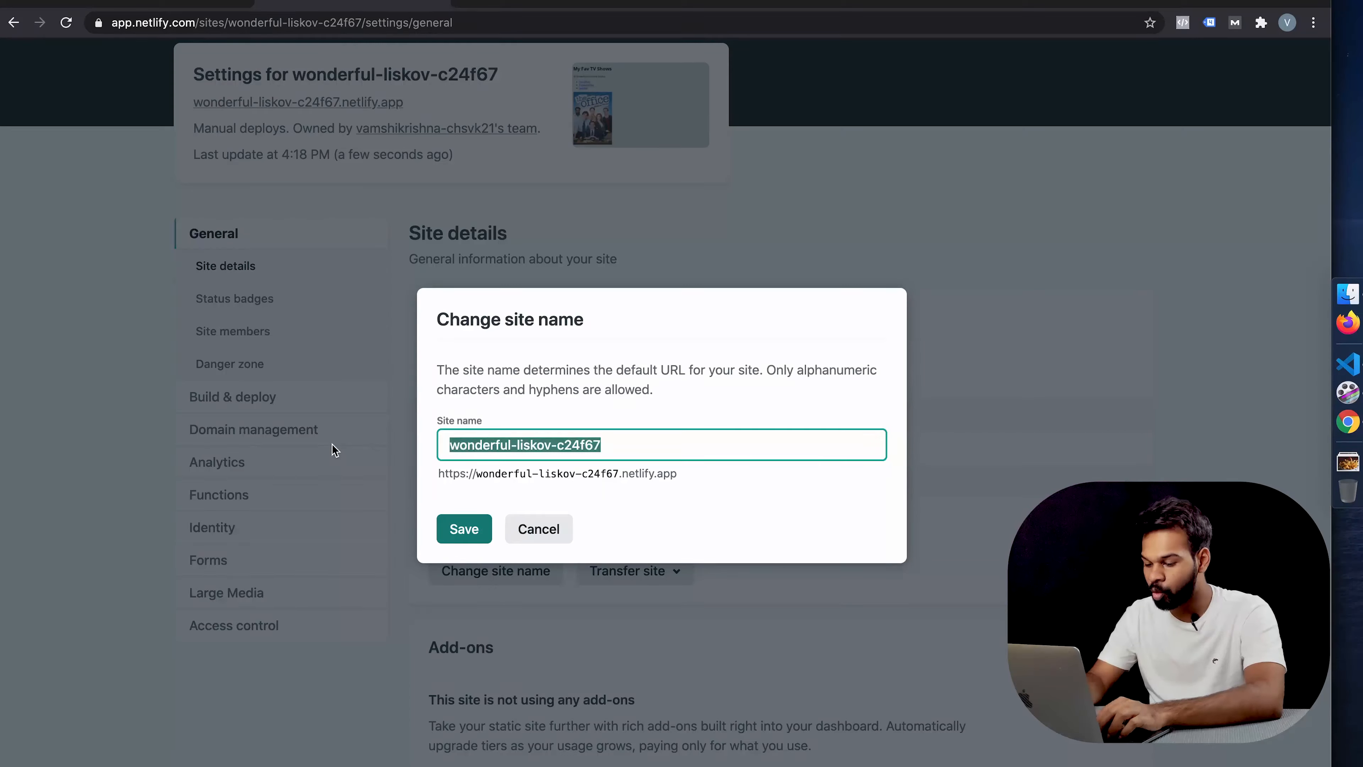
{"action": "type", "text": "vamshifavtvs"}
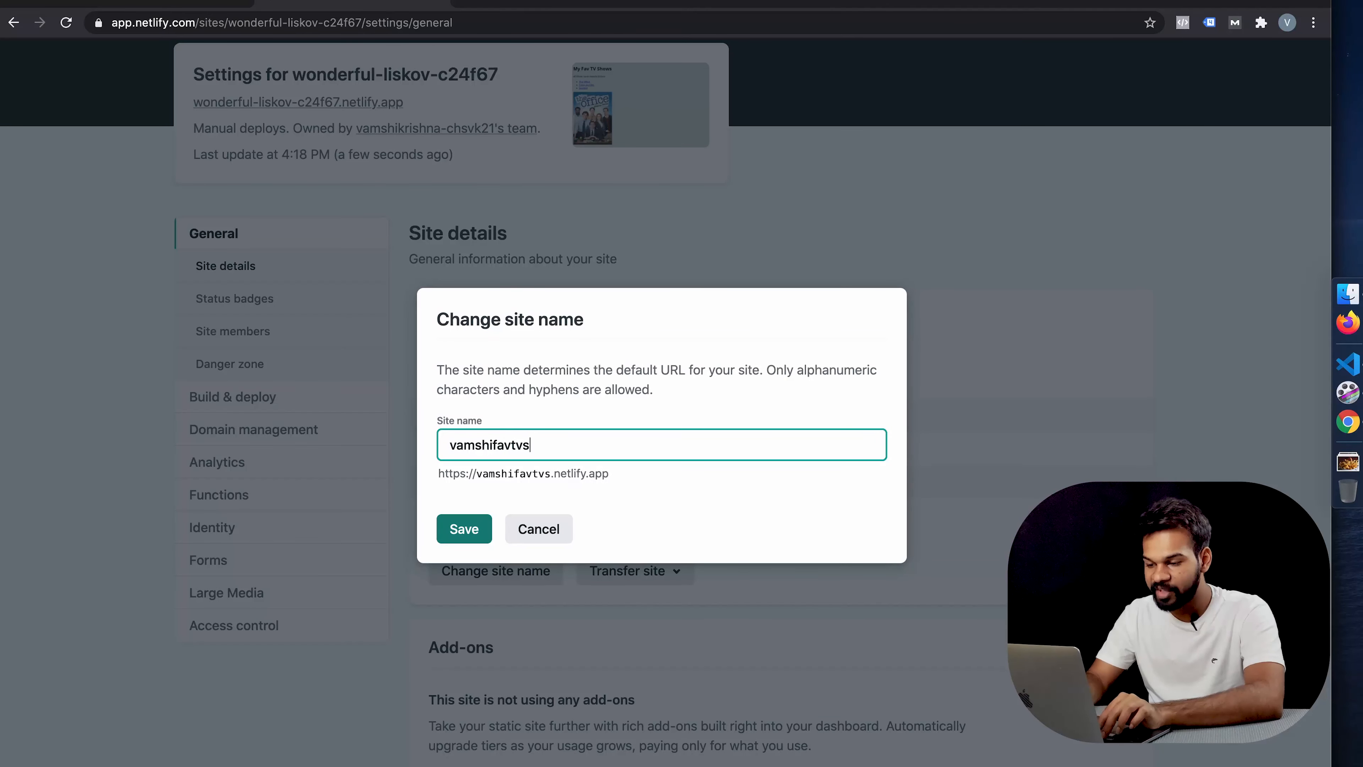
{"action": "left_click", "coordinate": [463, 528]}
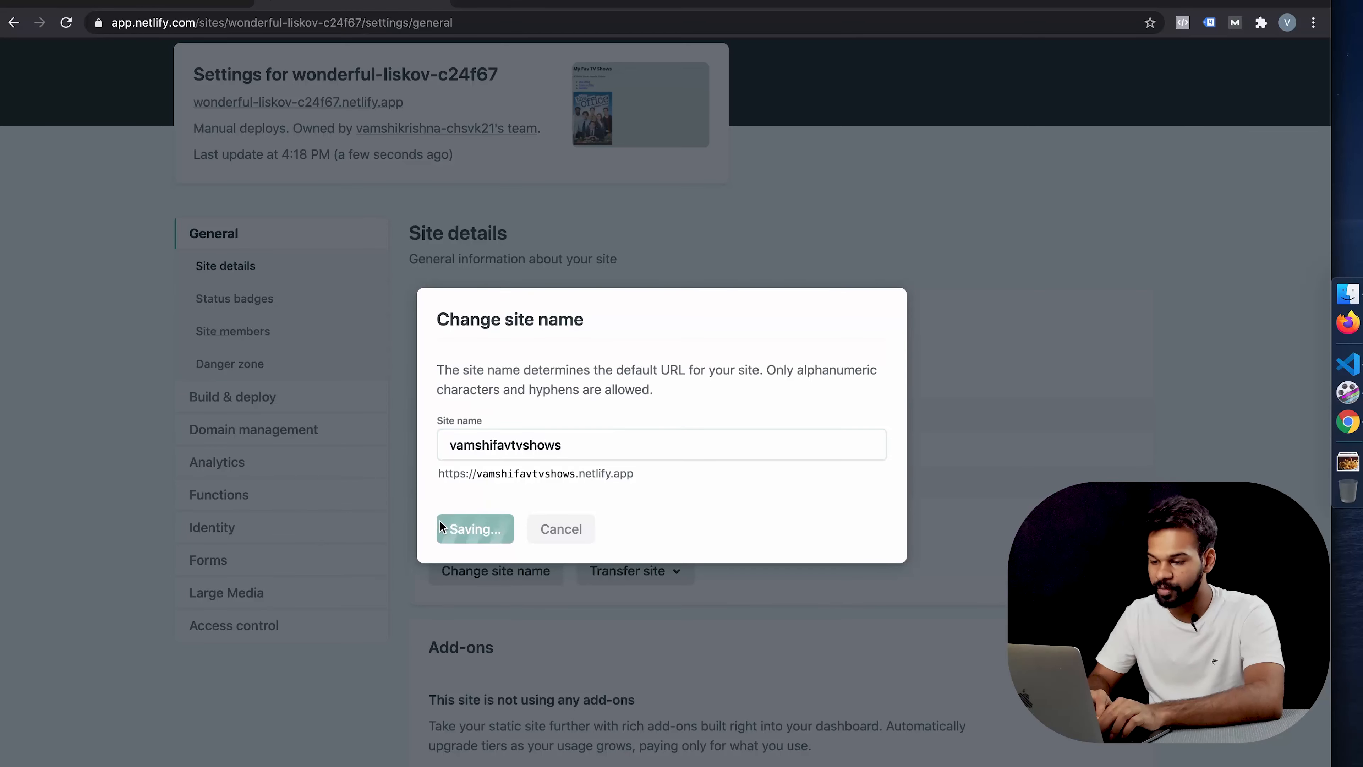
- Reopen the renamed vamshifavtvshows site from the team overview and view the live My Fav TV Shows page
{"action": "left_click", "coordinate": [475, 528]}
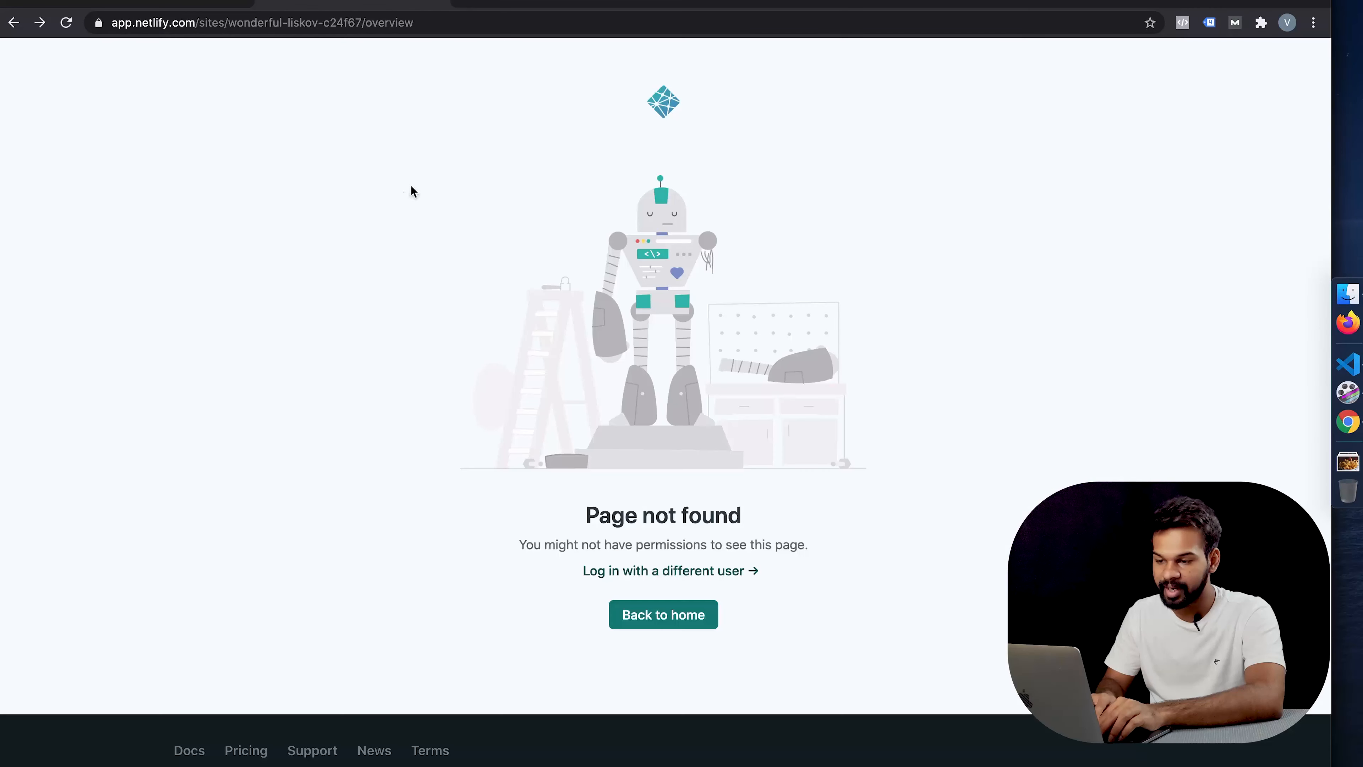
{"action": "left_click", "coordinate": [662, 615]}
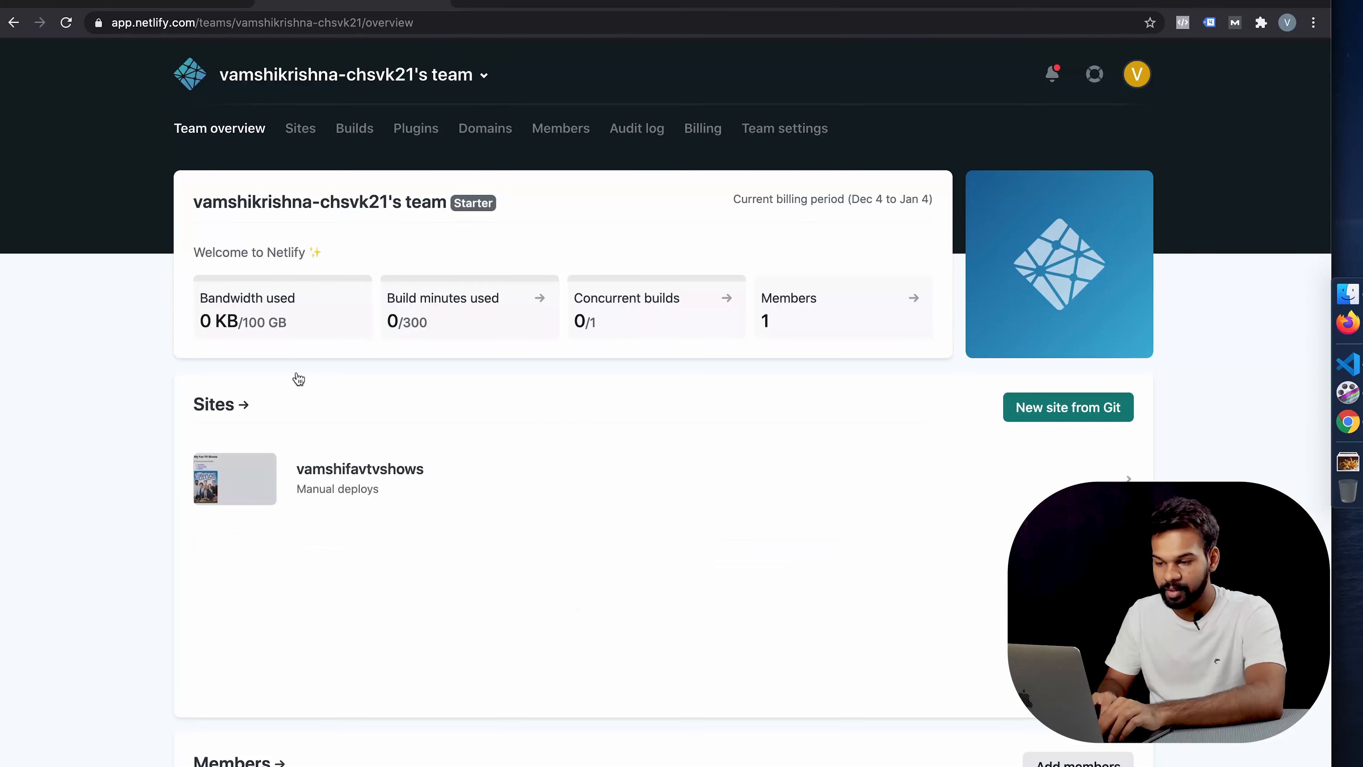
{"action": "left_click", "coordinate": [360, 469]}
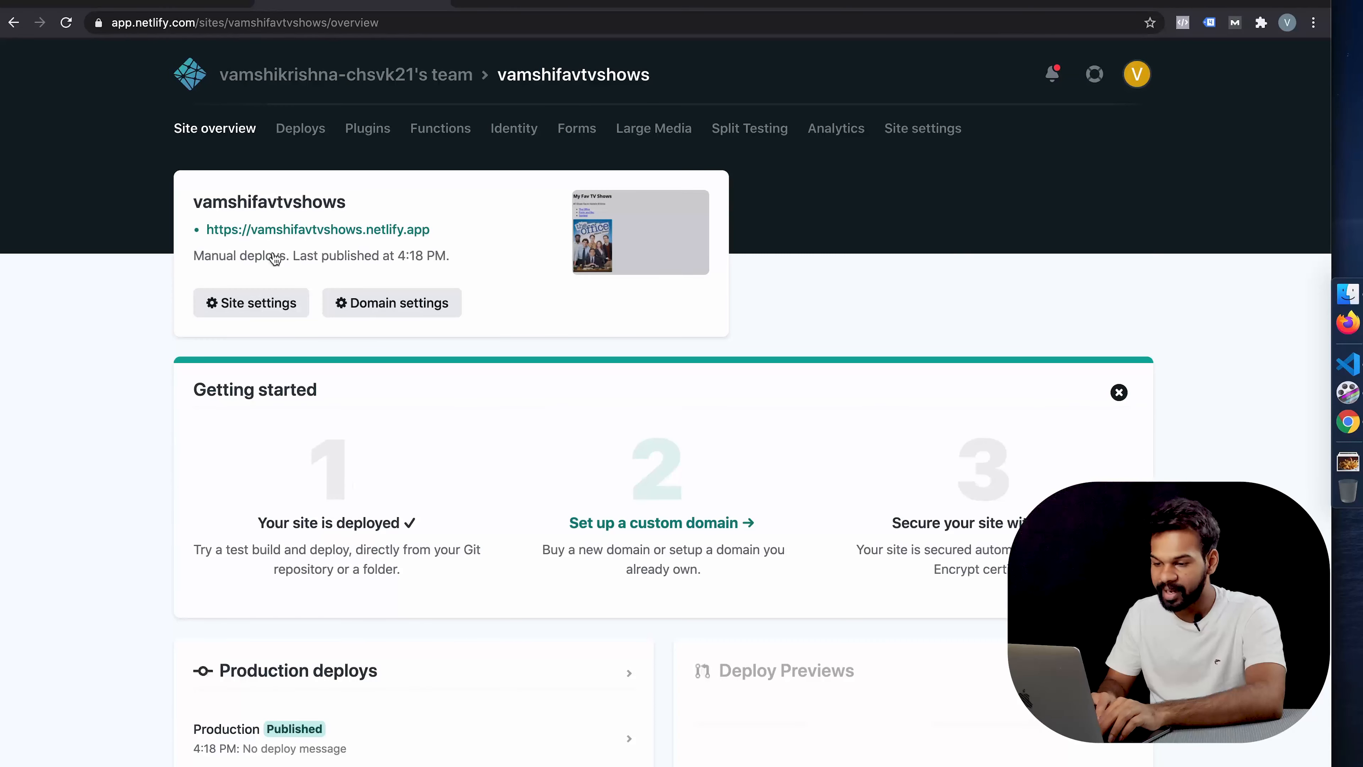
{"action": "left_click", "coordinate": [317, 229]}
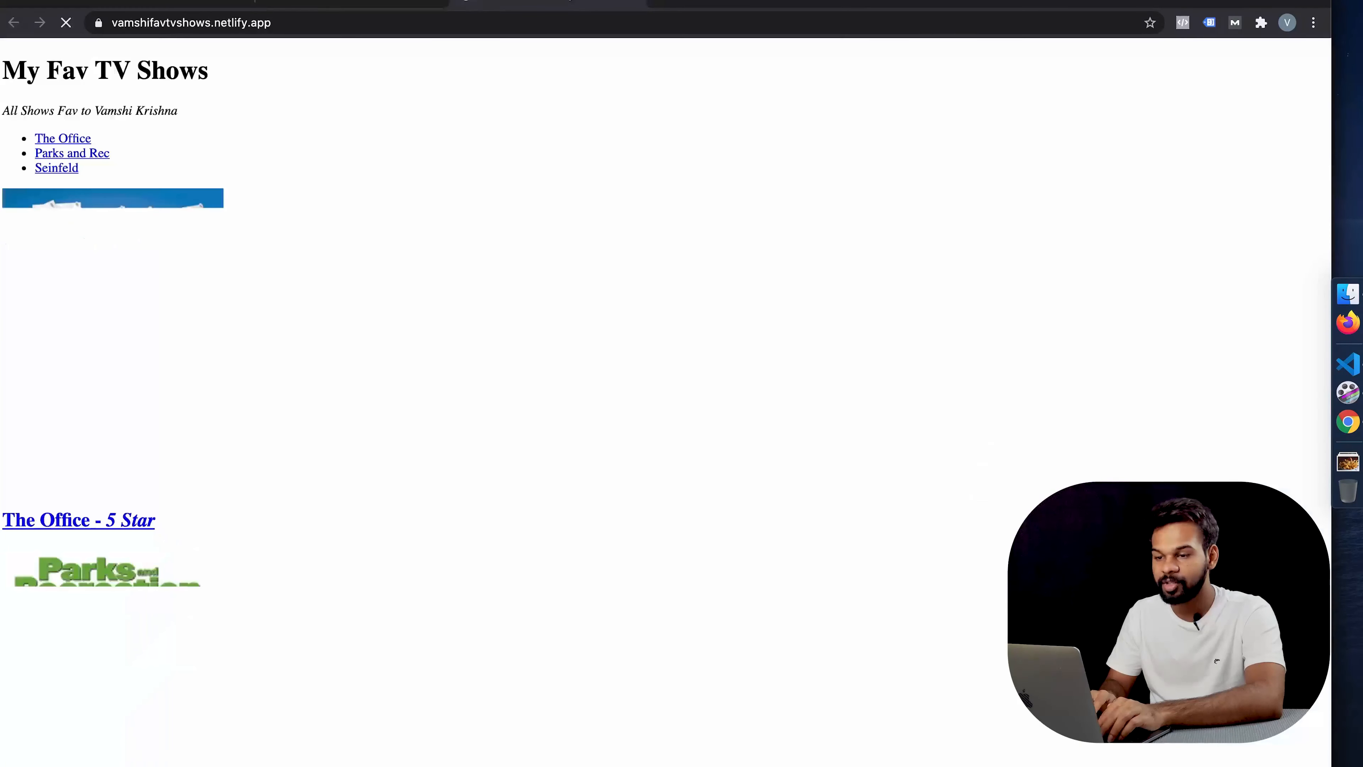
{"action": "scroll", "scroll_direction": "down", "scroll_amount": 3}
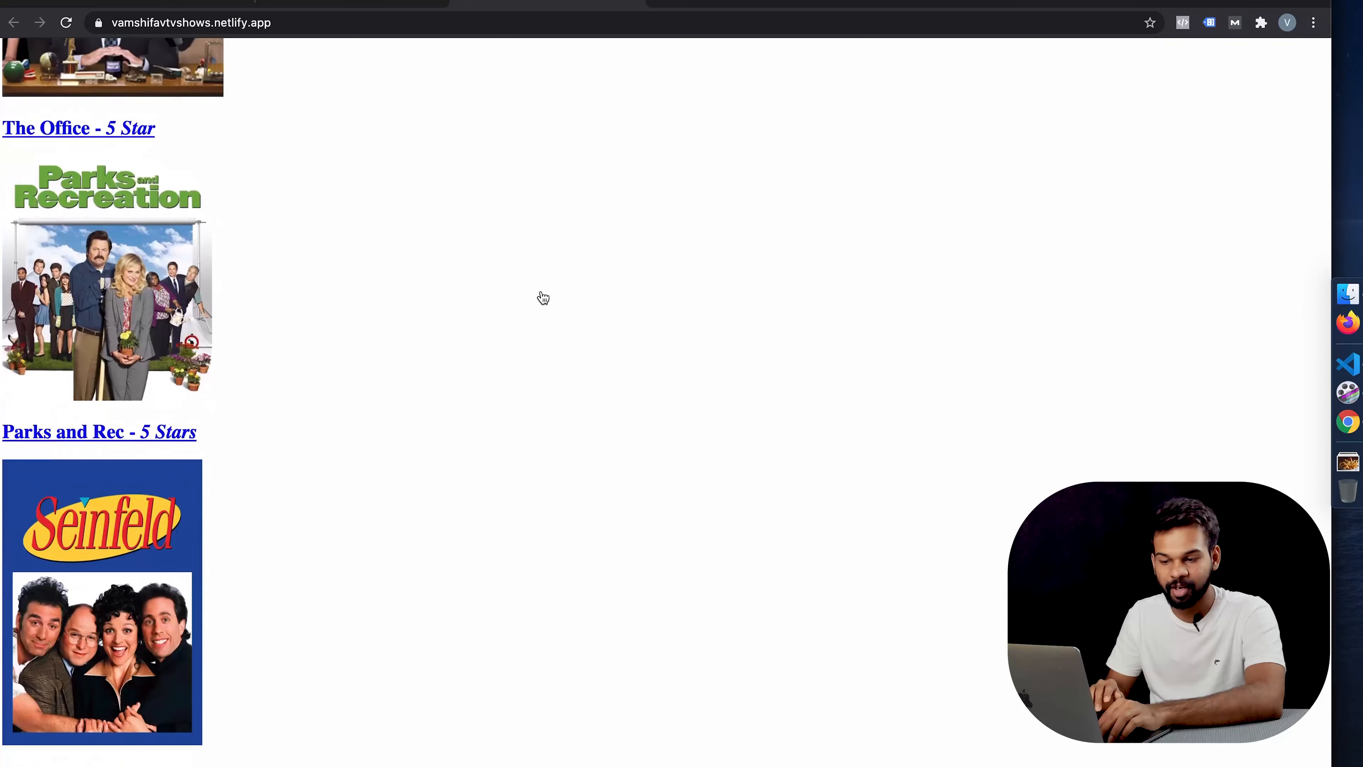